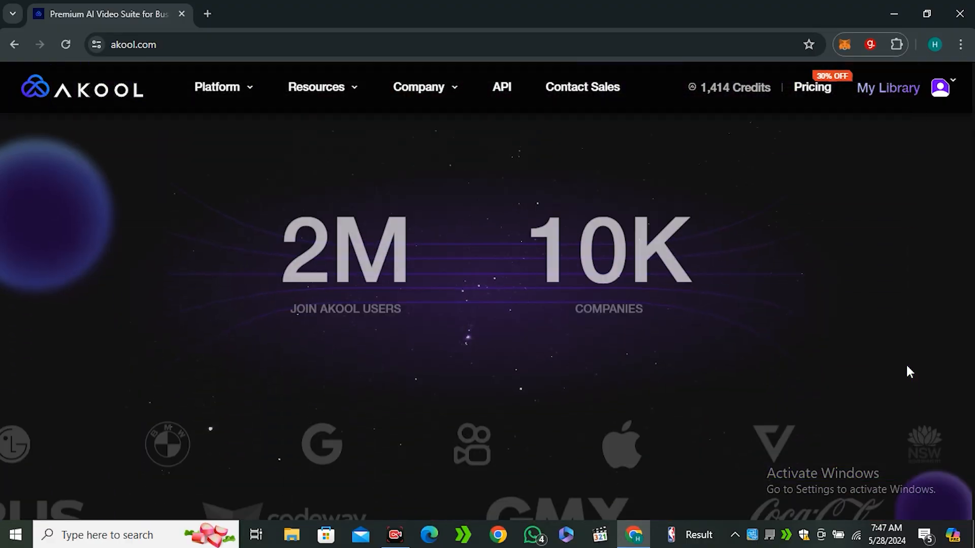
# - Scroll the homepage and show the Platform menu listing Face Swap, Realistic Avatar and other tools
pyautogui.scroll(-3)
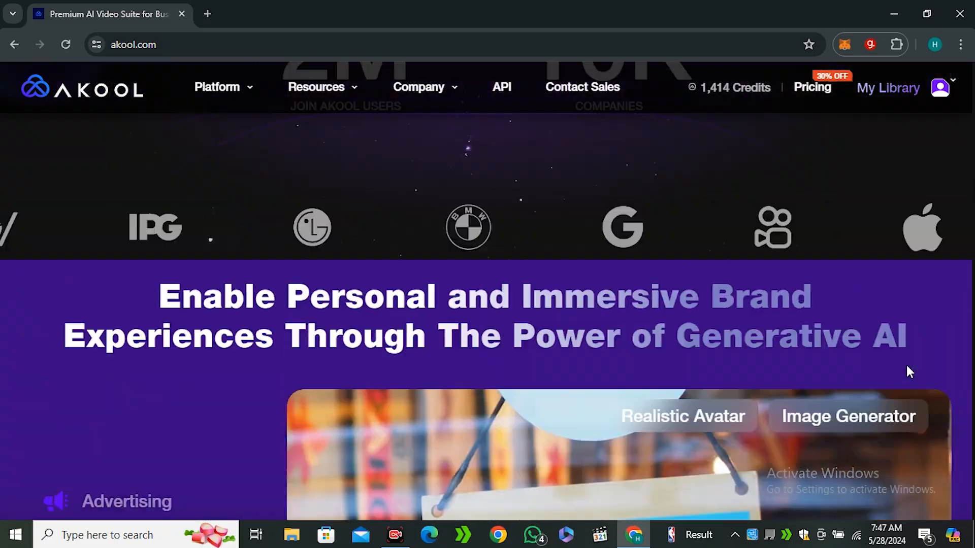
pyautogui.scroll(-3)
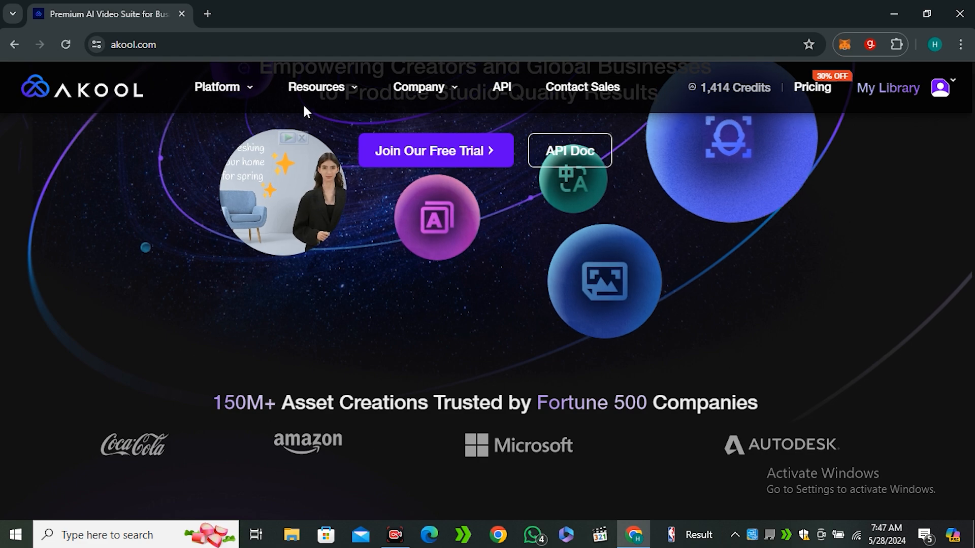
pyautogui.click(217, 87)
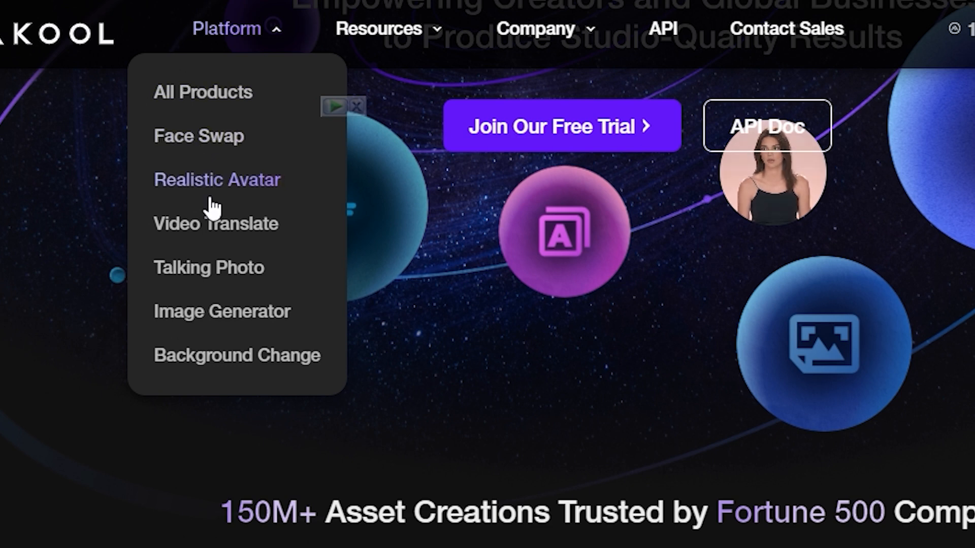
pyautogui.moveTo(222, 311)
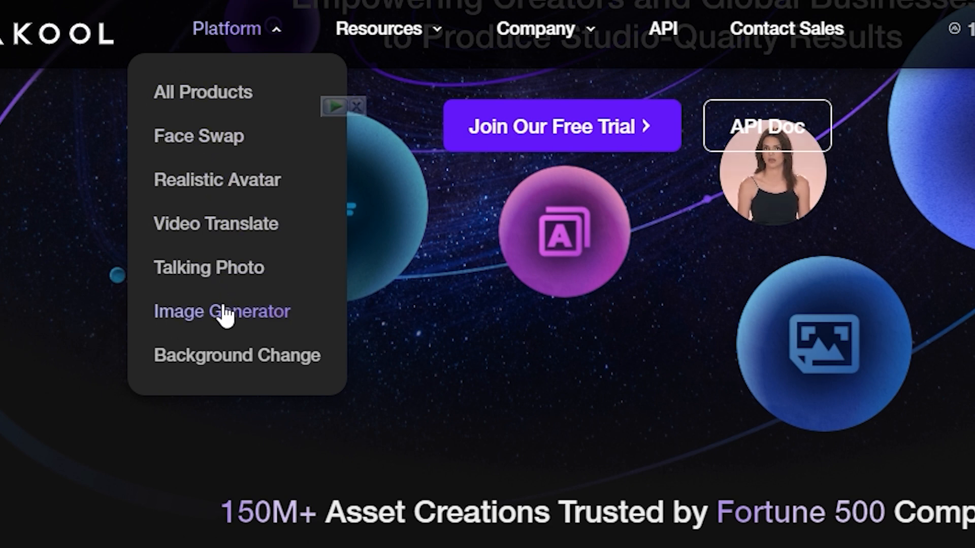
pyautogui.moveTo(242, 355)
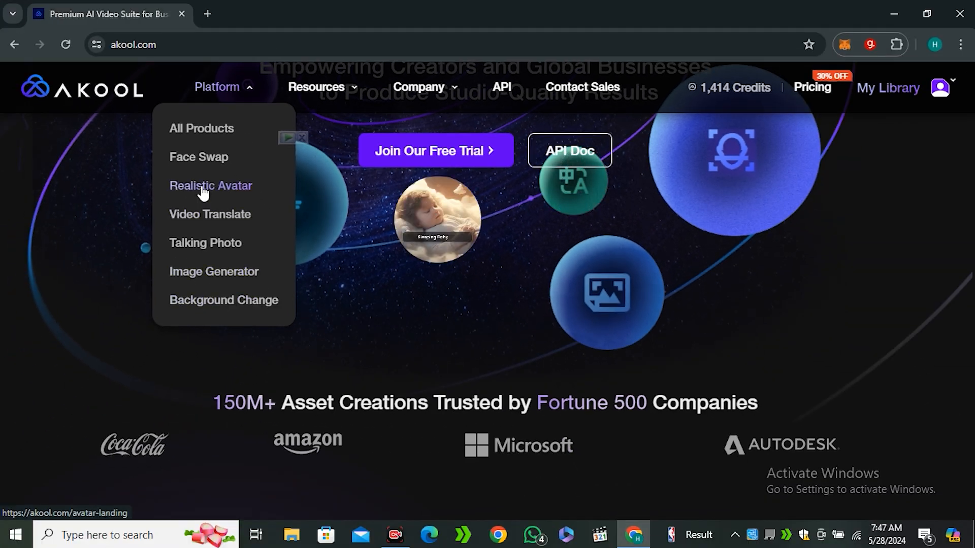
# - Go to the Realistic Avatar page and start a new avatar video
pyautogui.click(210, 186)
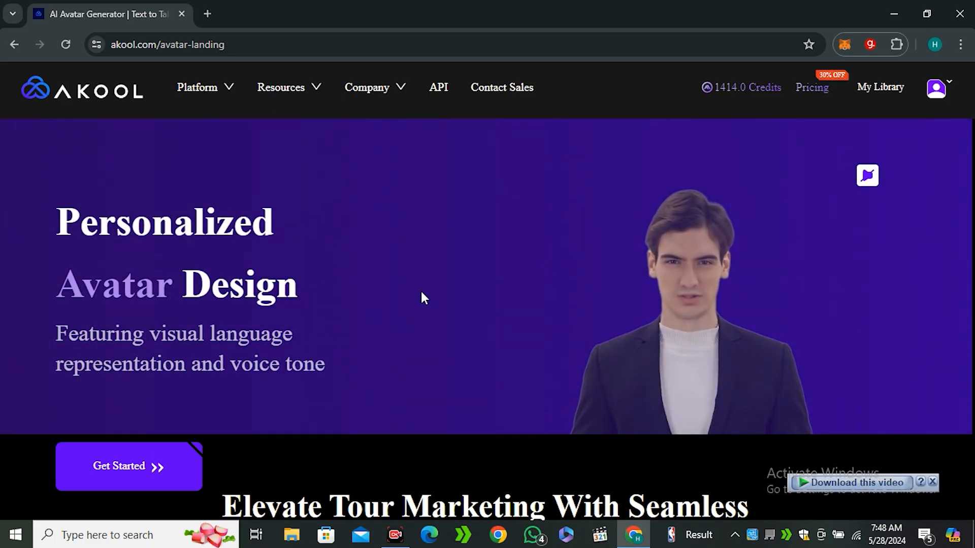
pyautogui.scroll(-3)
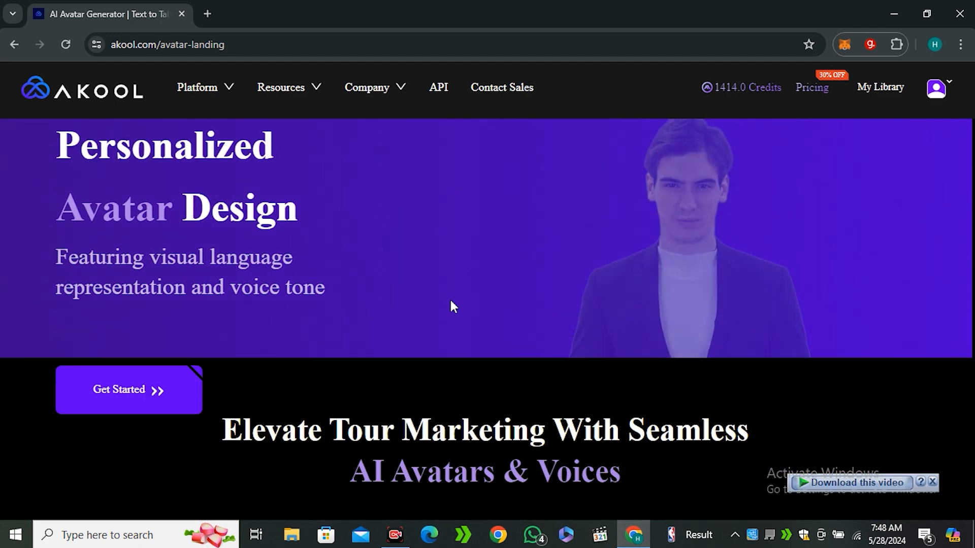
pyautogui.click(129, 390)
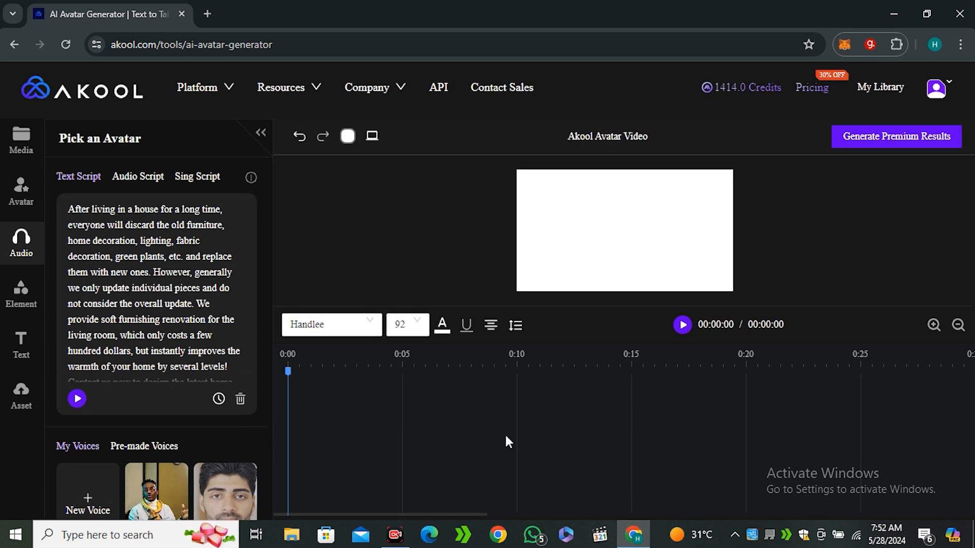
# - Browse the Female preset avatars and choose the woman in a black blazer seated at a table
pyautogui.click(20, 189)
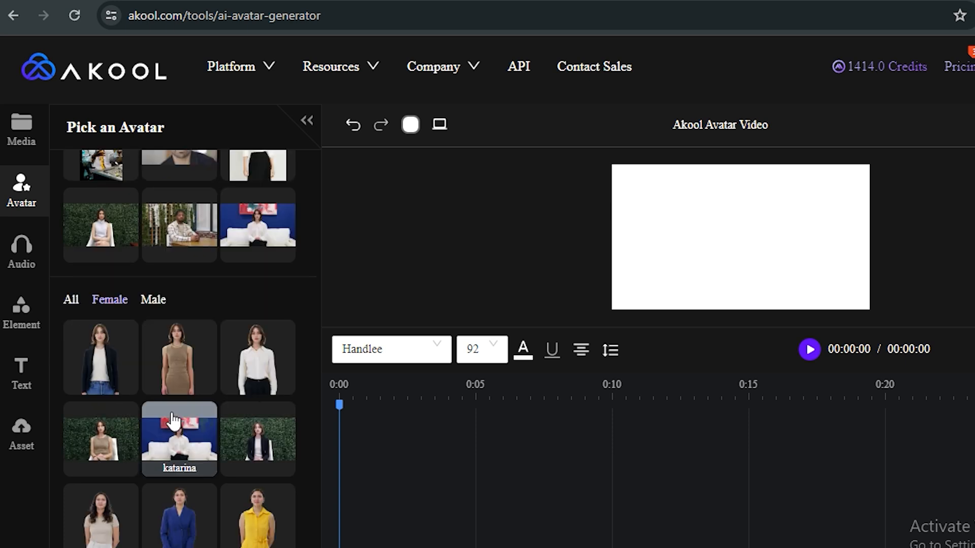
pyautogui.scroll(-3)
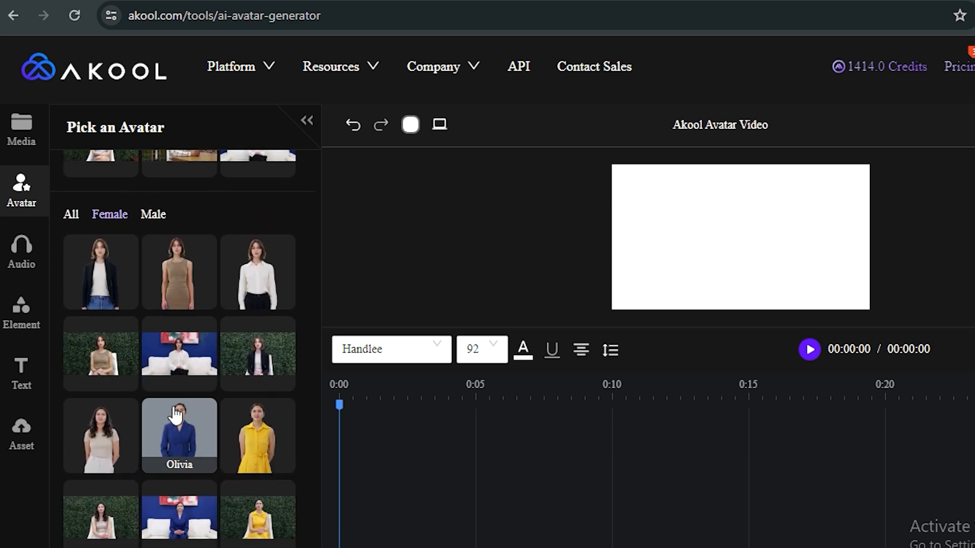
pyautogui.scroll(-3)
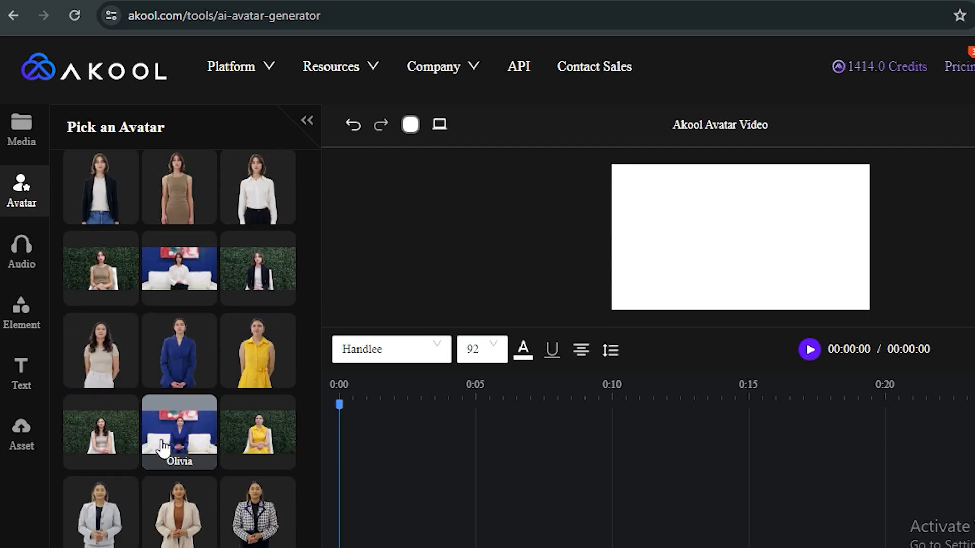
pyautogui.scroll(-3)
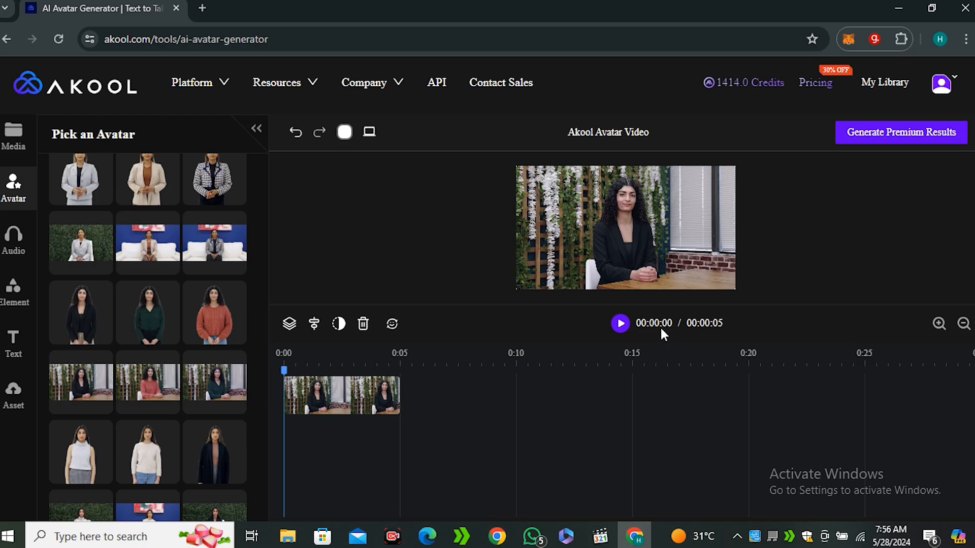
pyautogui.moveTo(509, 348)
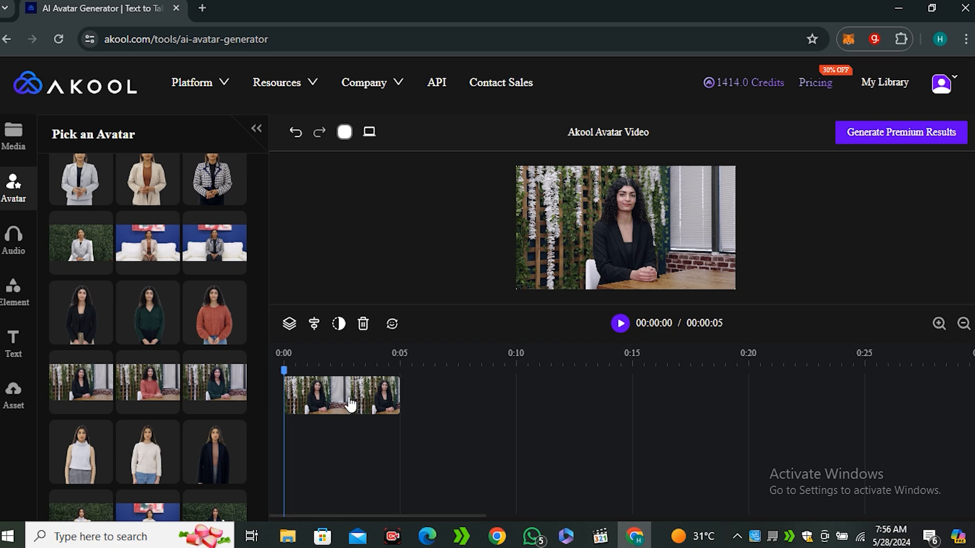
pyautogui.moveTo(462, 309)
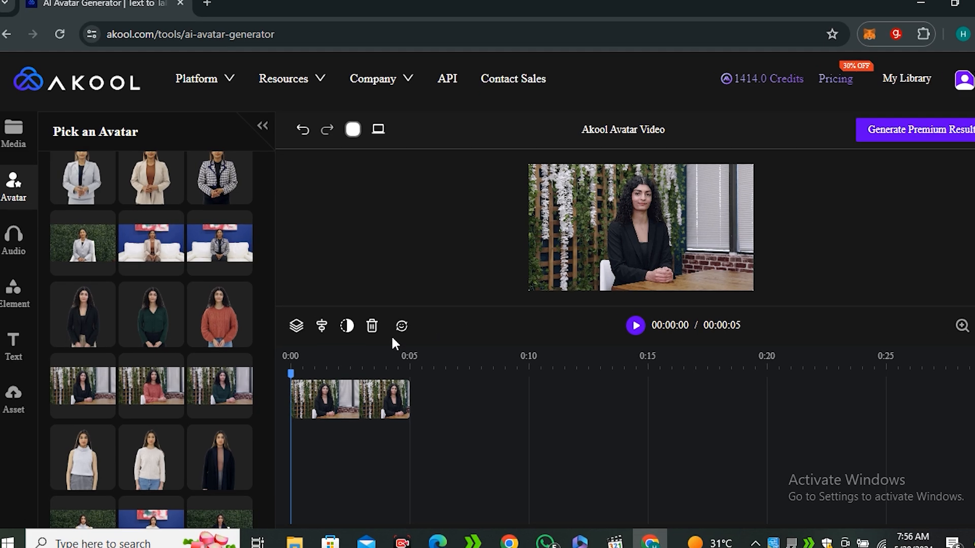
# - Check the Audio Script option, then return to the home-renovation Text Script
pyautogui.click(13, 238)
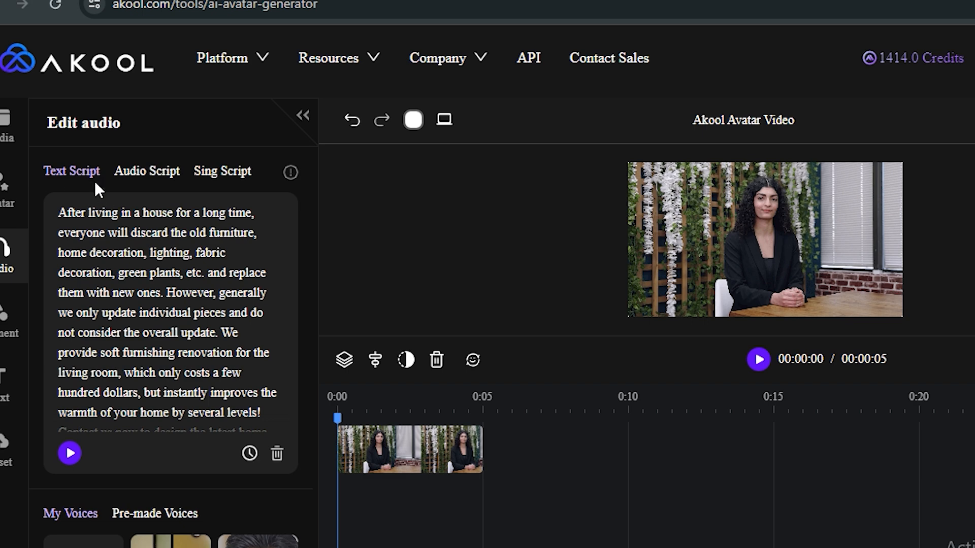
pyautogui.click(147, 171)
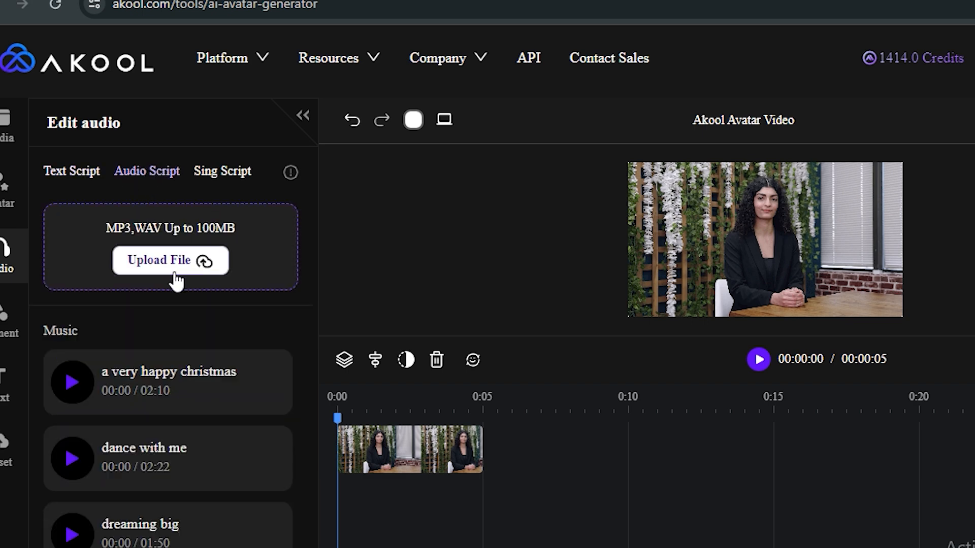
pyautogui.click(71, 171)
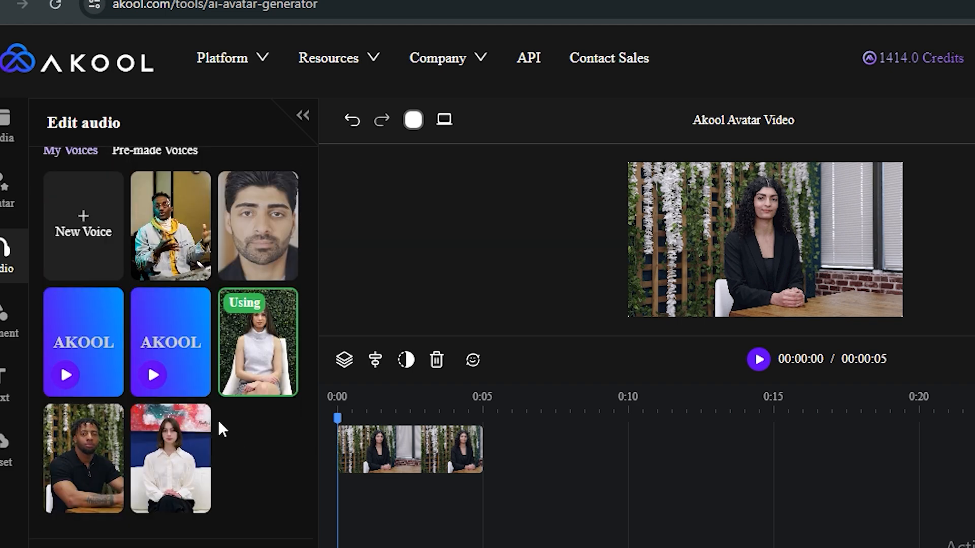
pyautogui.moveTo(258, 329)
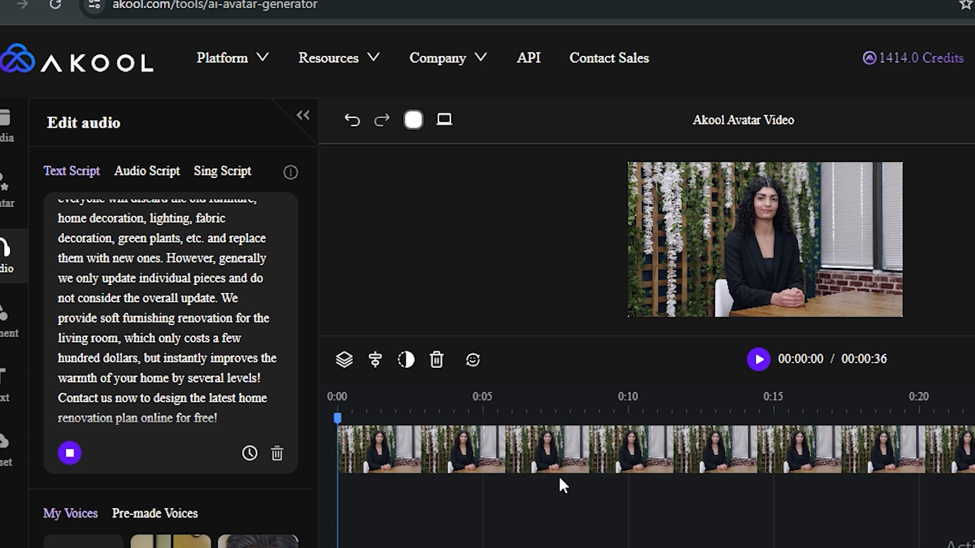
pyautogui.moveTo(520, 533)
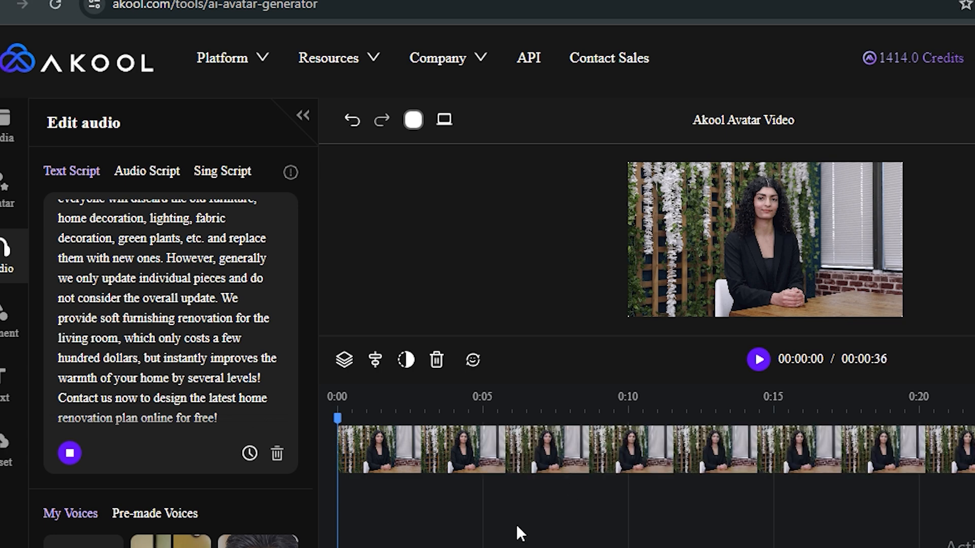
# - Browse the Pre-made Voices and My Voices libraries
pyautogui.click(69, 453)
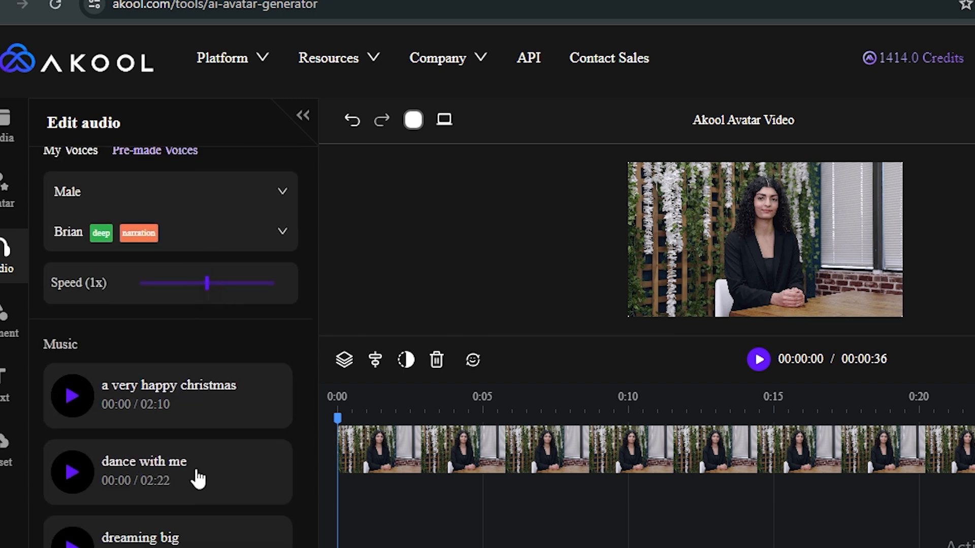
pyautogui.scroll(-3)
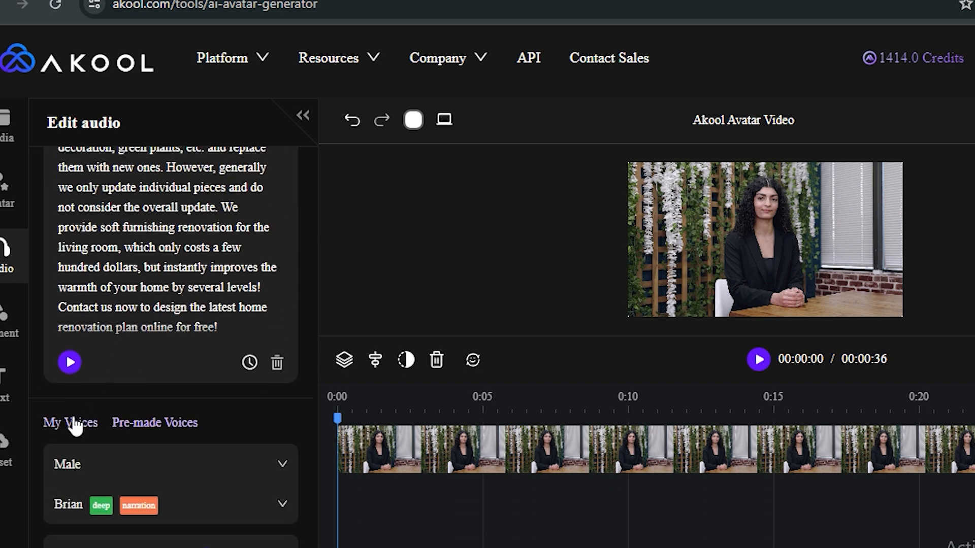
pyautogui.click(70, 423)
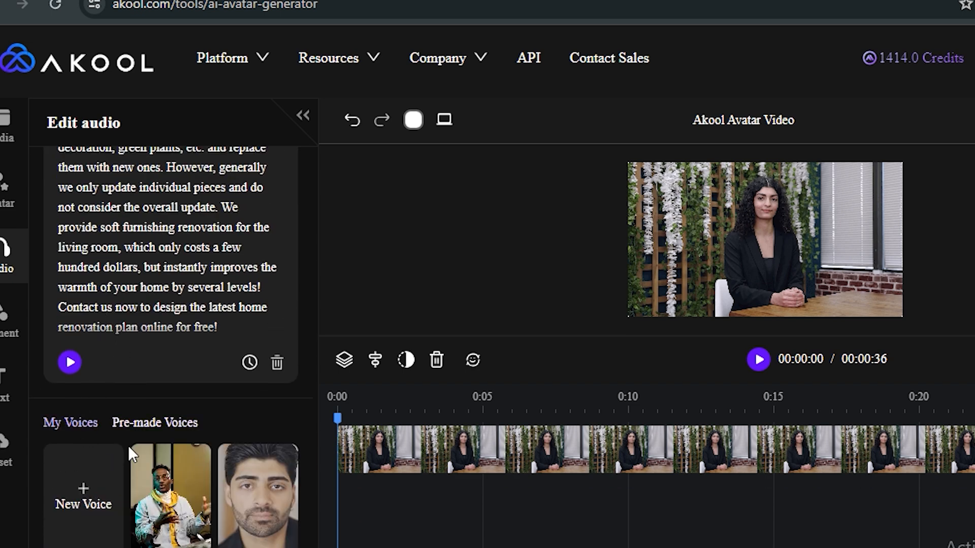
pyautogui.scroll(-3)
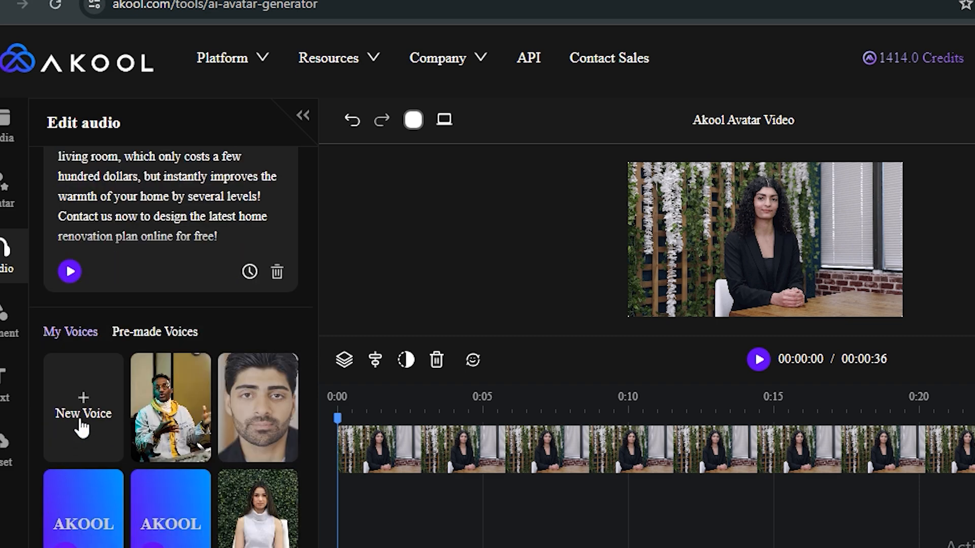
# - Start adding a new voice by upload, then cancel the file selection
pyautogui.click(83, 413)
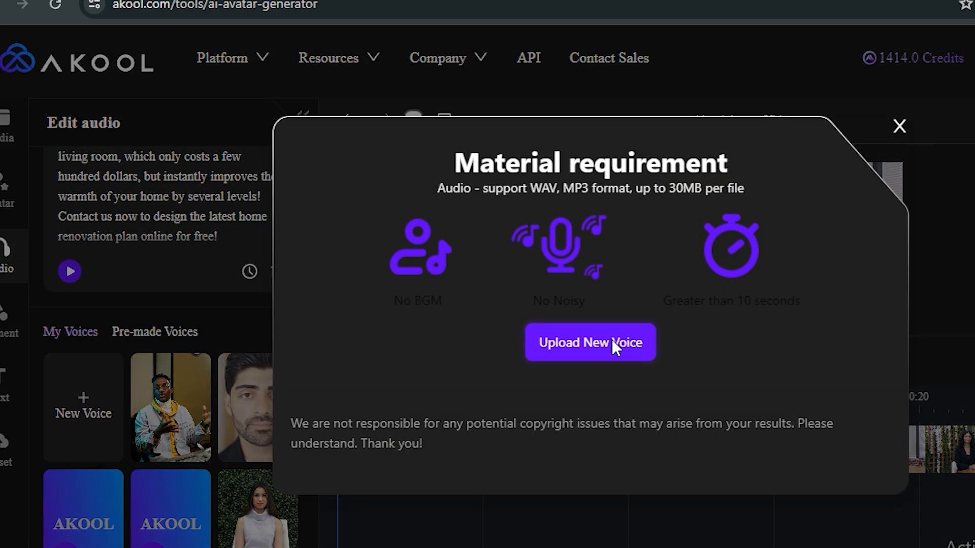
pyautogui.click(590, 342)
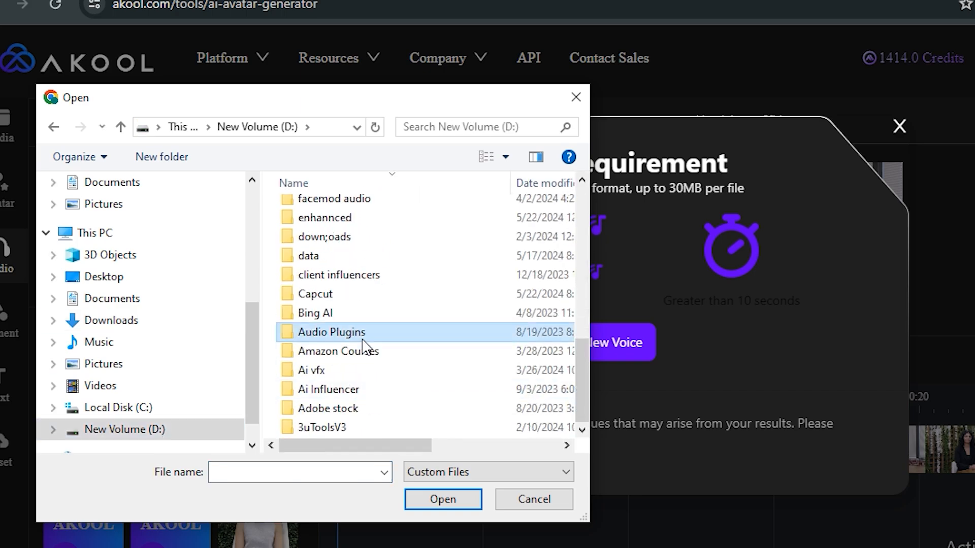
pyautogui.click(532, 499)
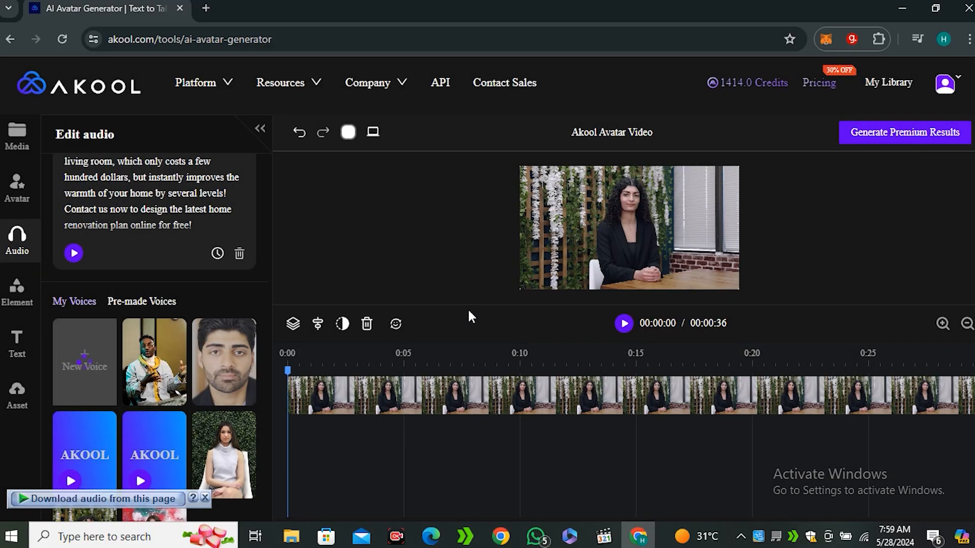
# - Play the home-renovation script read in a different voice from the library
pyautogui.rightClick(224, 362)
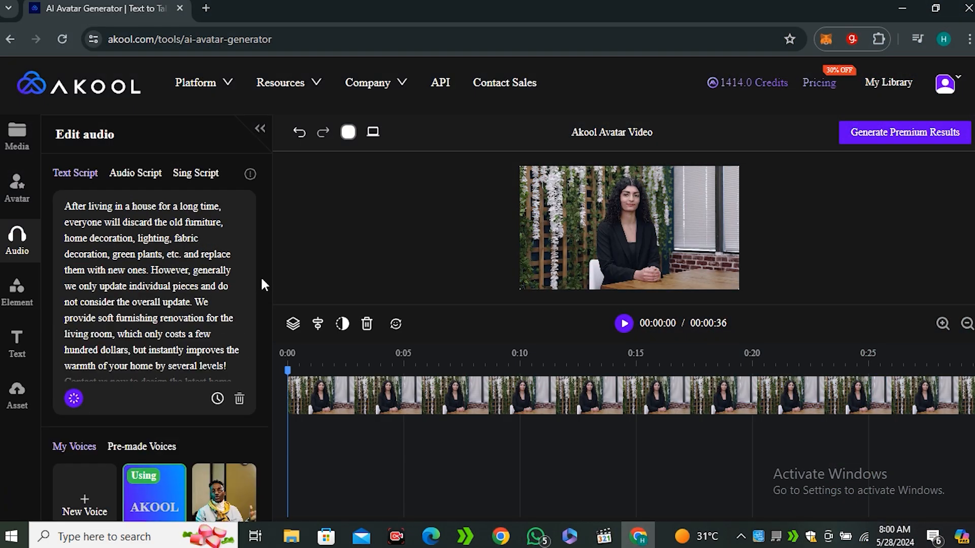
pyautogui.click(72, 398)
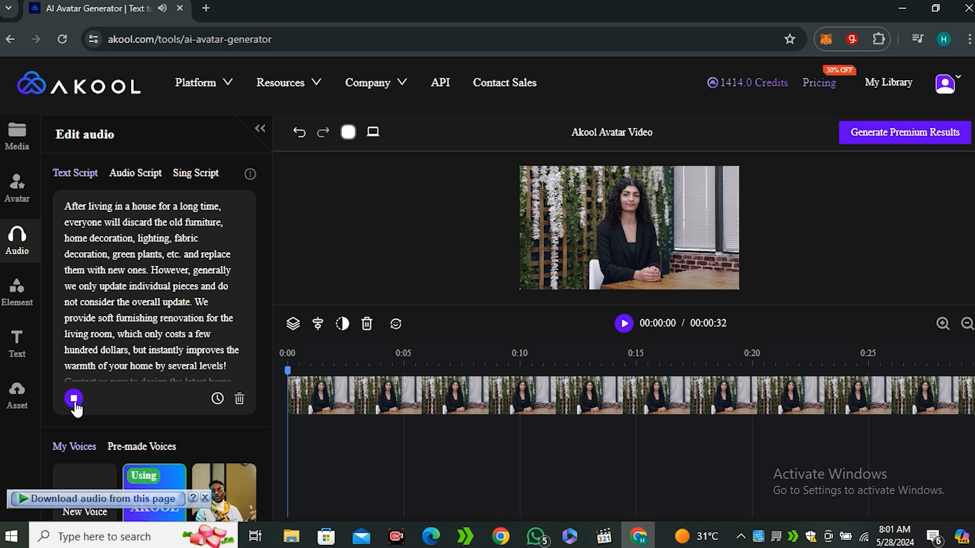
pyautogui.scroll(-3)
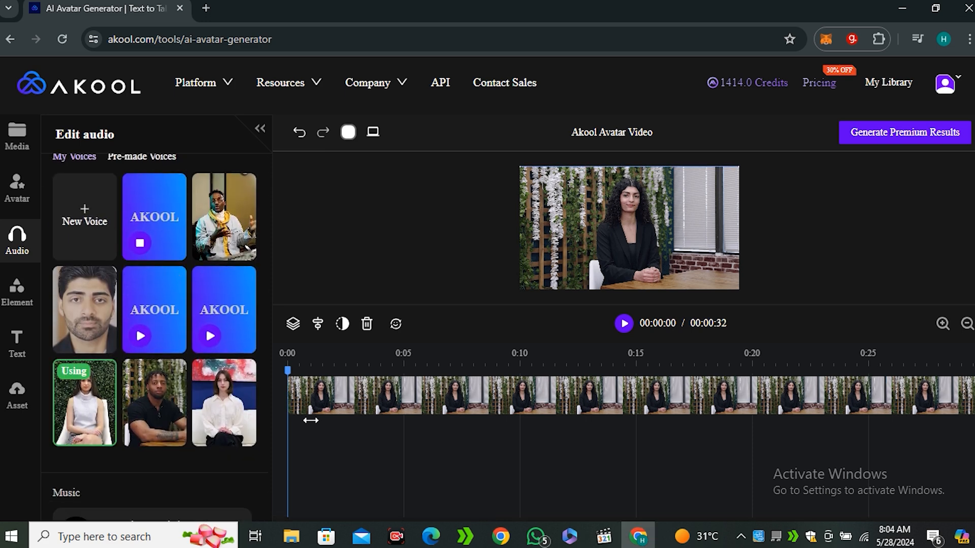
pyautogui.moveTo(89, 382)
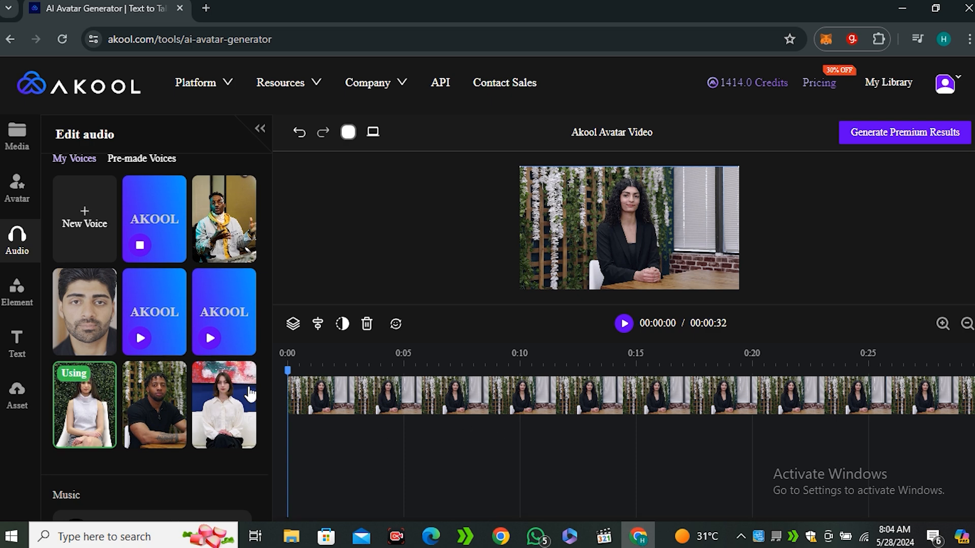
# - Browse the Element image and sticker library and the next sidebar panel
pyautogui.click(17, 289)
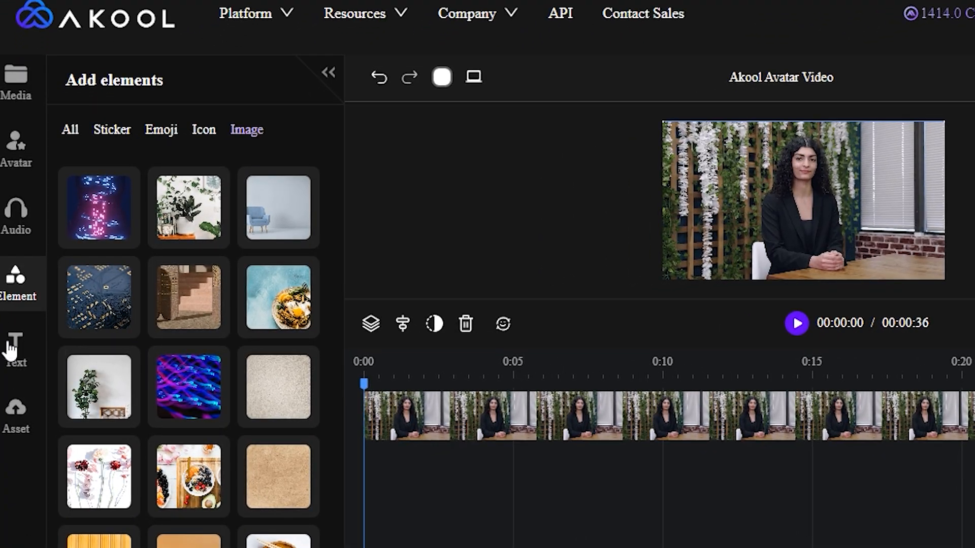
pyautogui.click(16, 349)
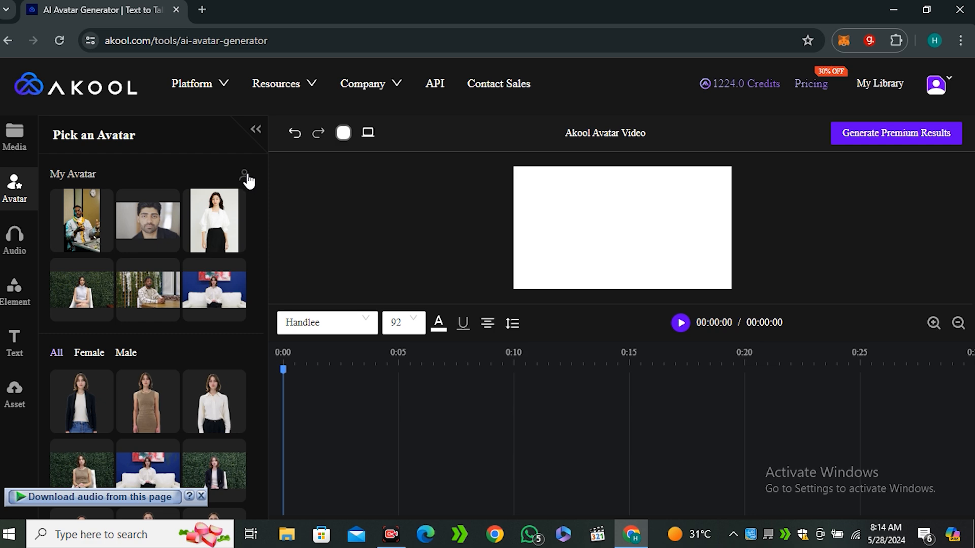
# - Look through Pexels 'man' stock video results, then go back to the Akool editor
pyautogui.click(244, 176)
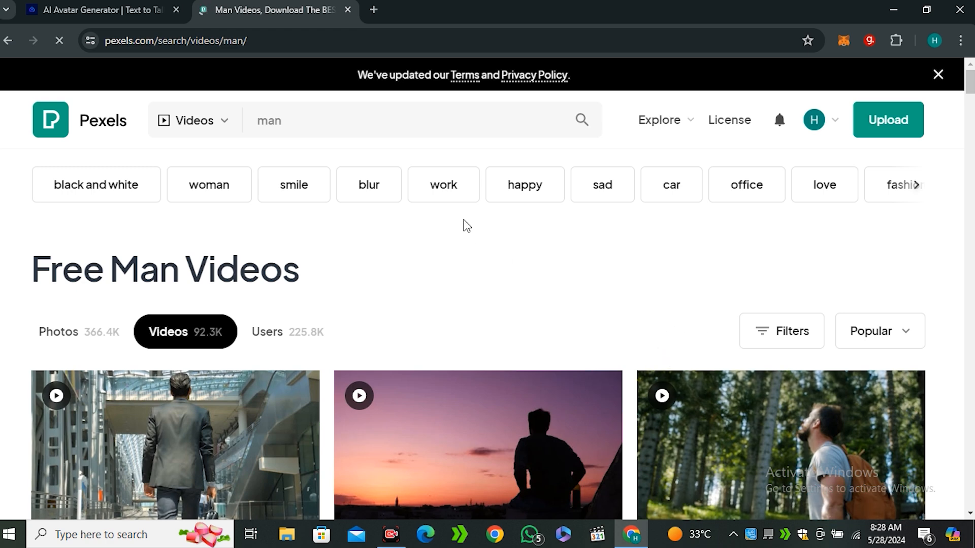
pyautogui.click(443, 183)
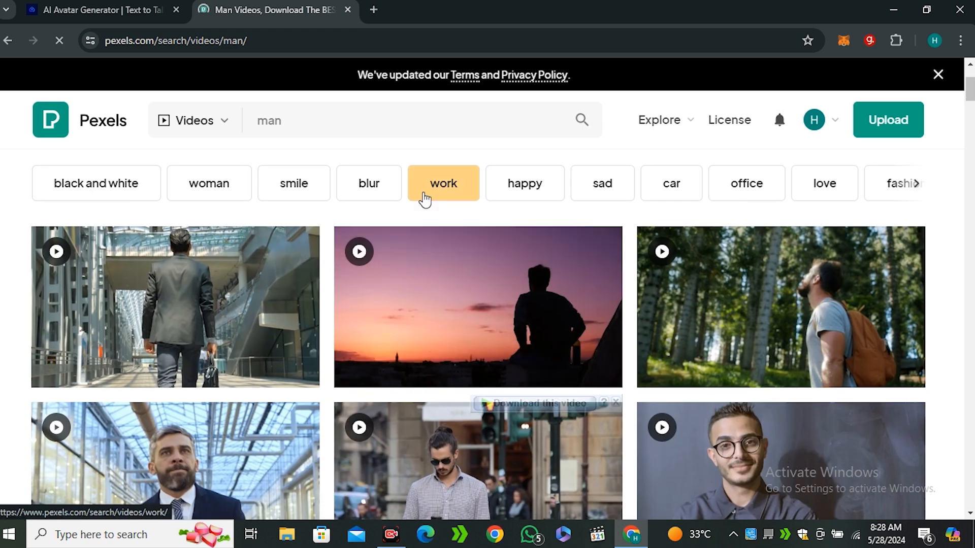
pyautogui.click(671, 183)
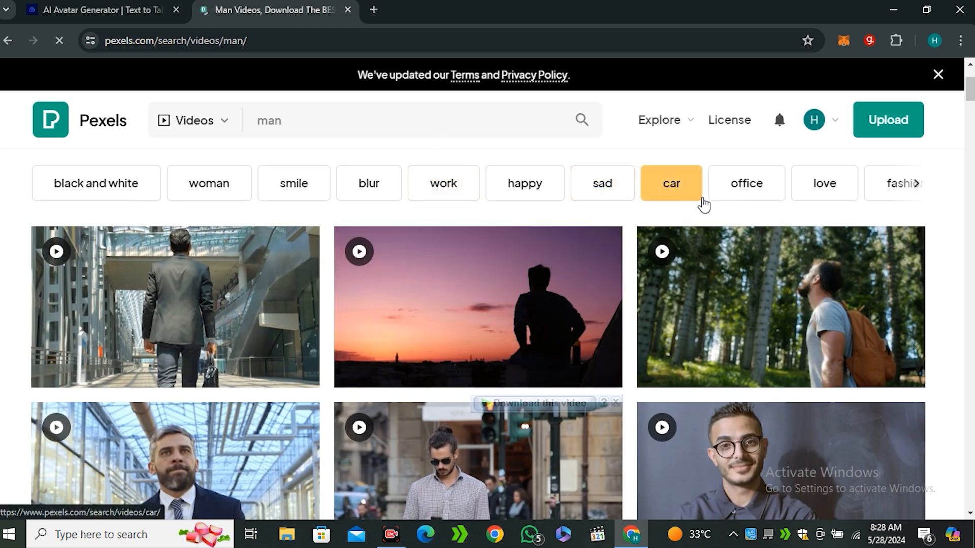
pyautogui.scroll(-3)
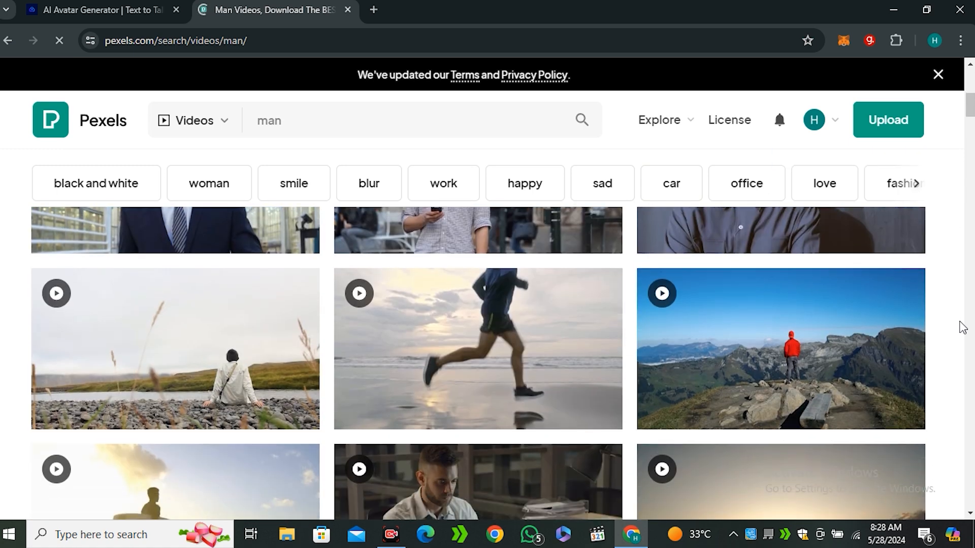
pyautogui.click(96, 9)
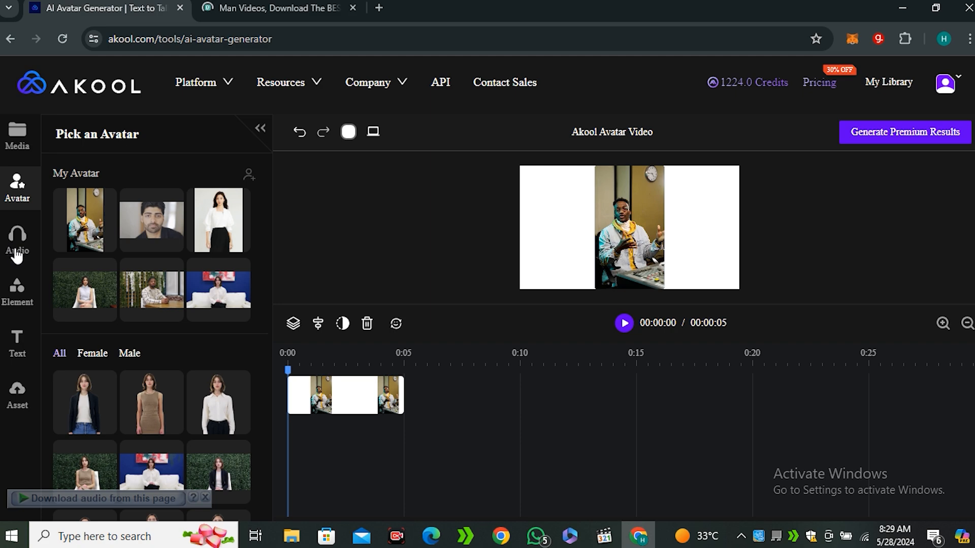
# - Add a learning-music script to the custom male avatar and loop its clip to eleven seconds
pyautogui.click(17, 243)
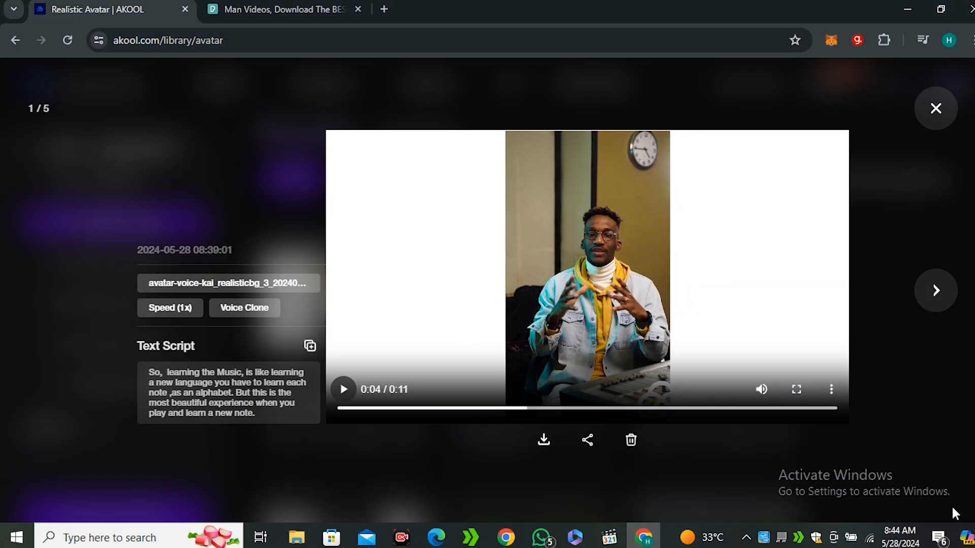
pyautogui.click(342, 389)
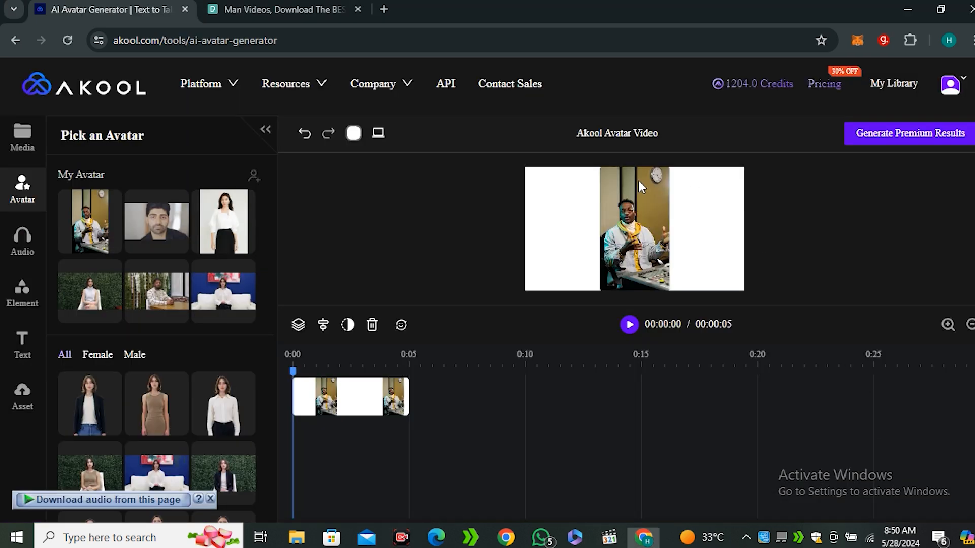
pyautogui.moveTo(351, 243)
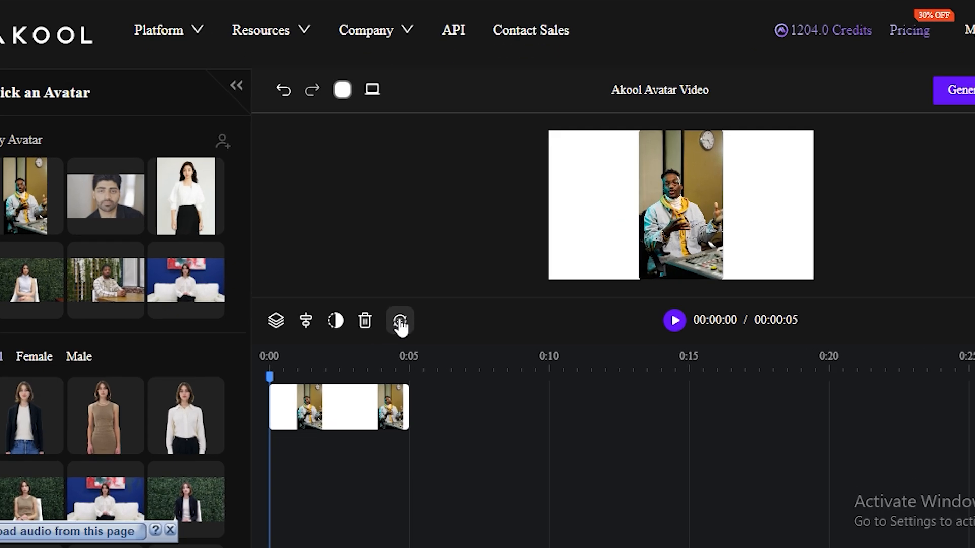
pyautogui.click(399, 321)
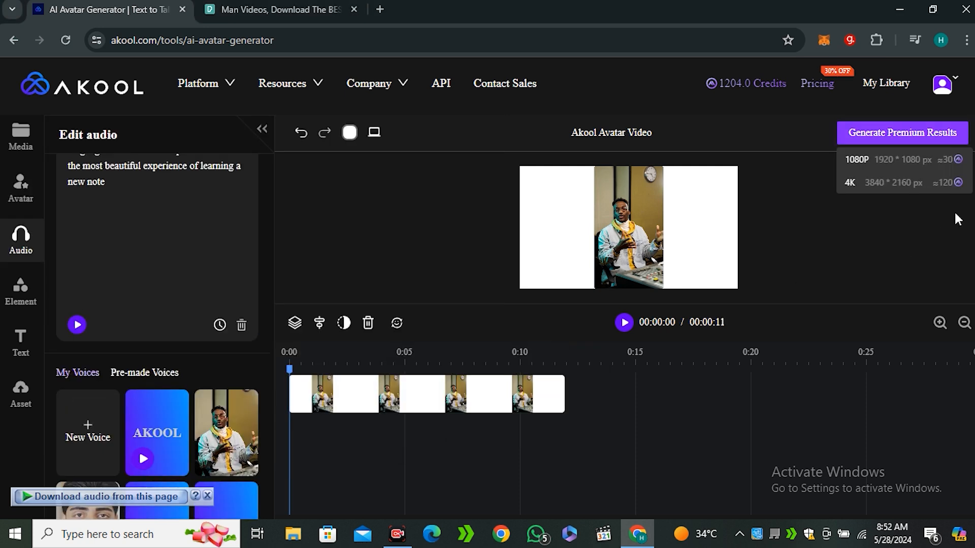
# - Browse the Avatar and Audio panels, then view pricing and select Basic's 100 Gift Credits
pyautogui.click(20, 187)
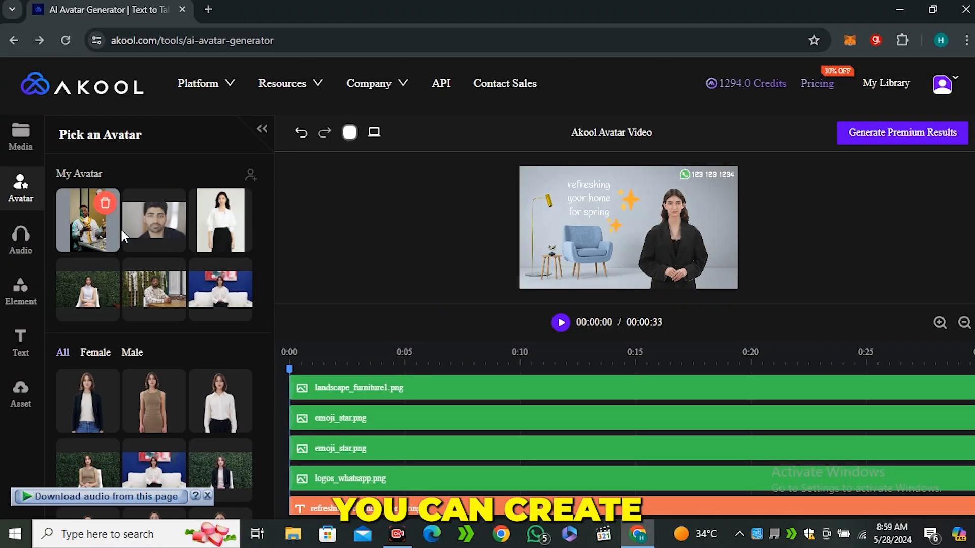
pyautogui.scroll(-3)
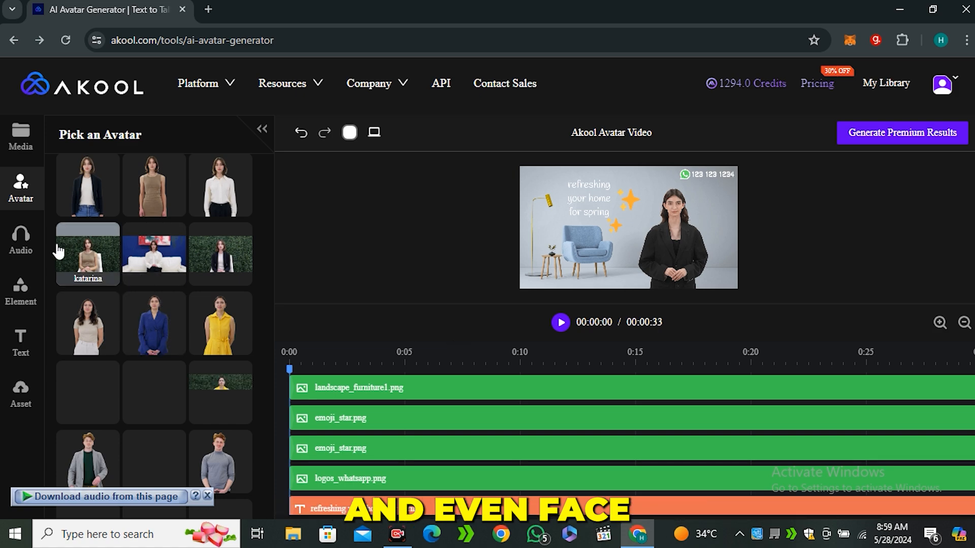
pyautogui.click(20, 241)
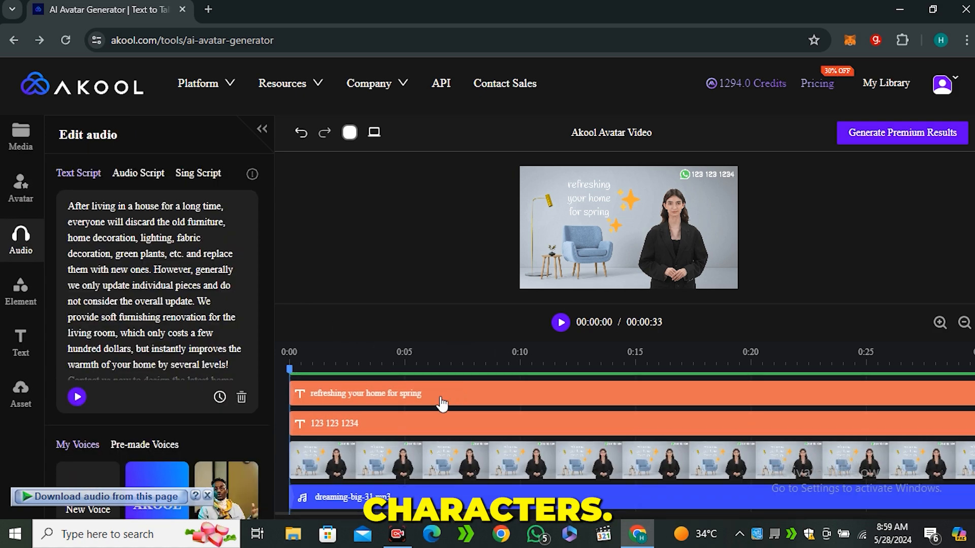
pyautogui.click(816, 82)
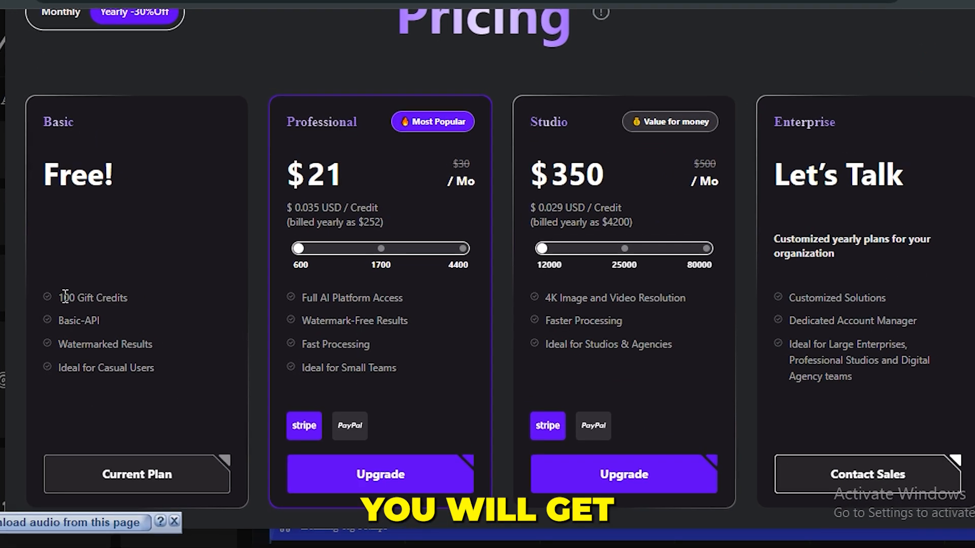
pyautogui.doubleClick(92, 297)
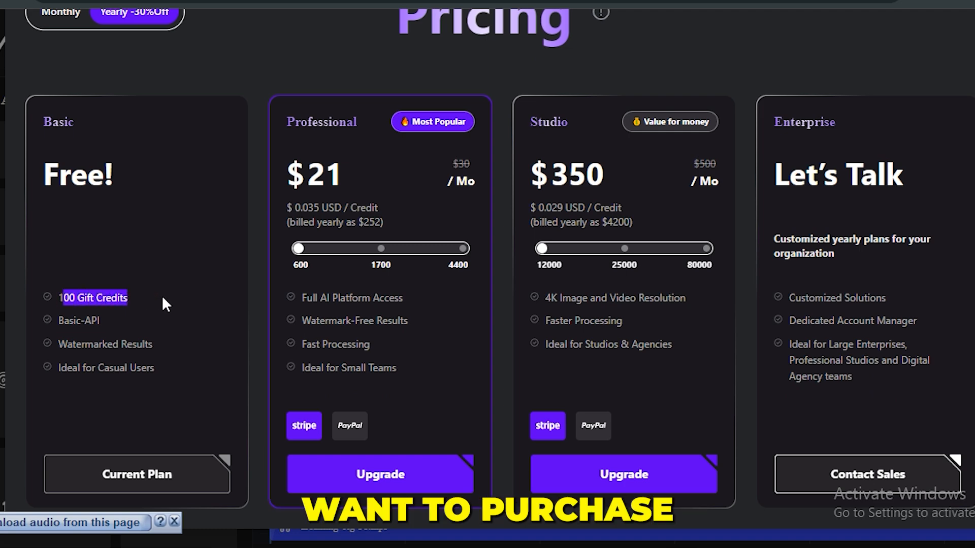